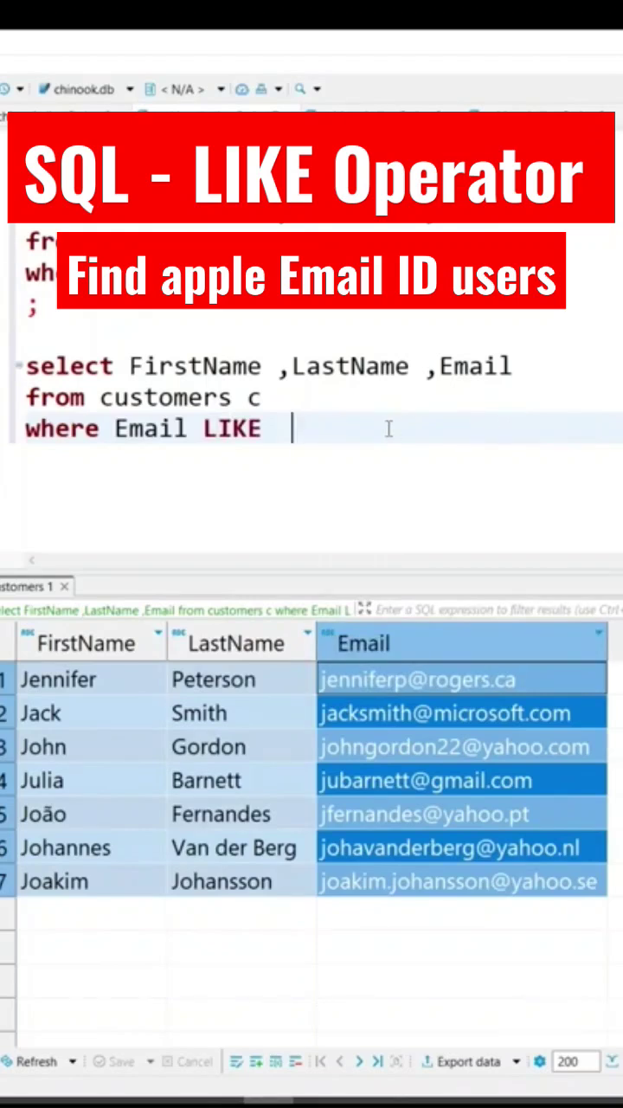
Start the LIKE pattern with an empty pair of single quotes after Email LIKE
text(%)
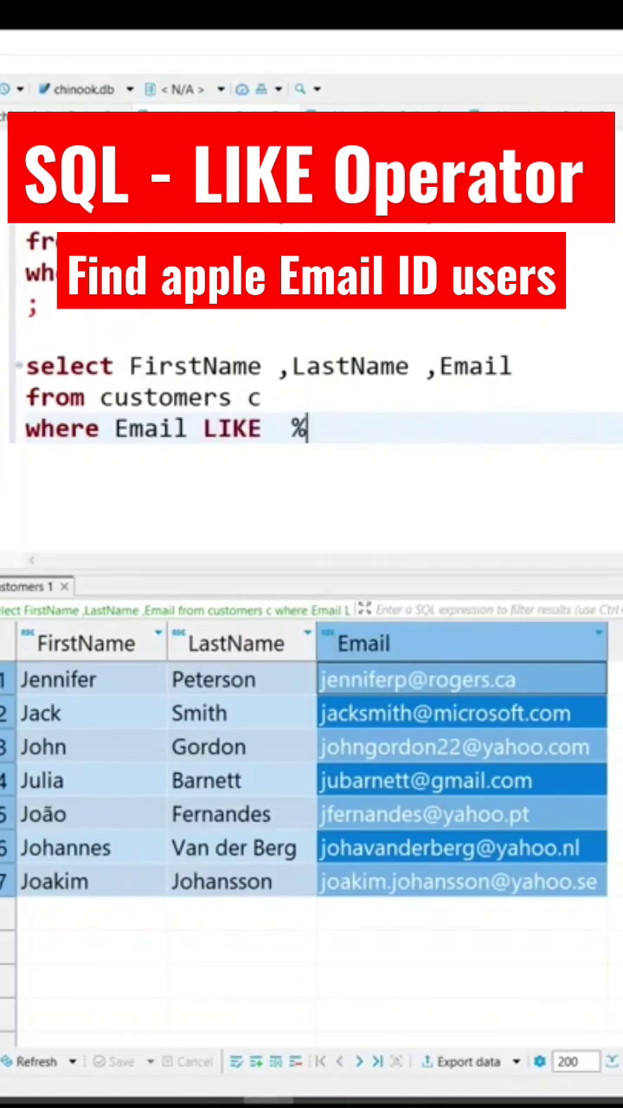
key(Backspace)
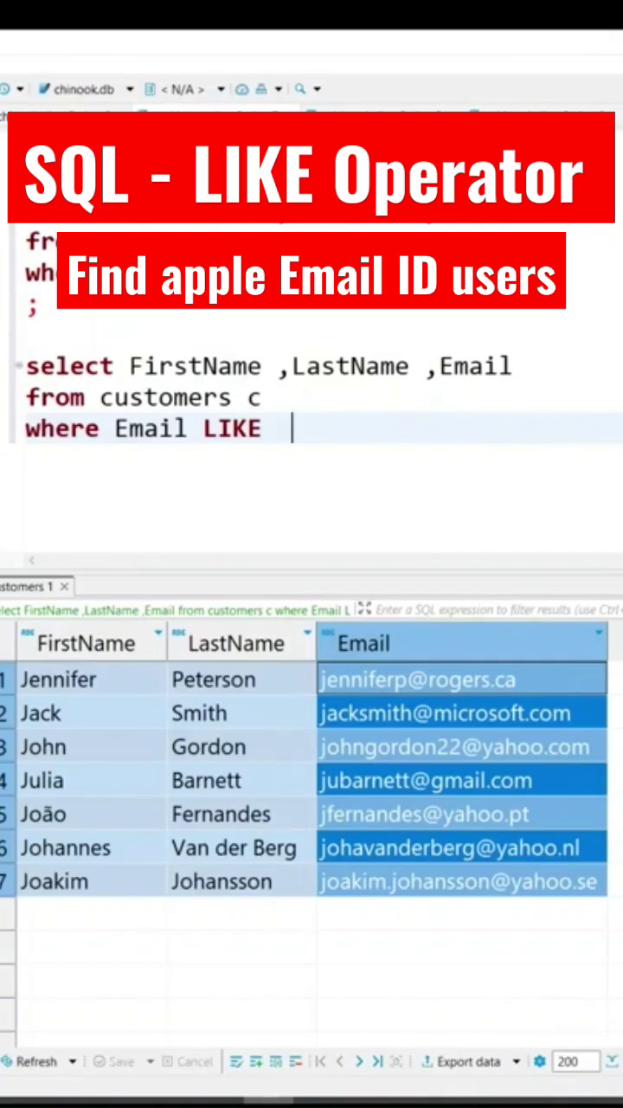
text('')
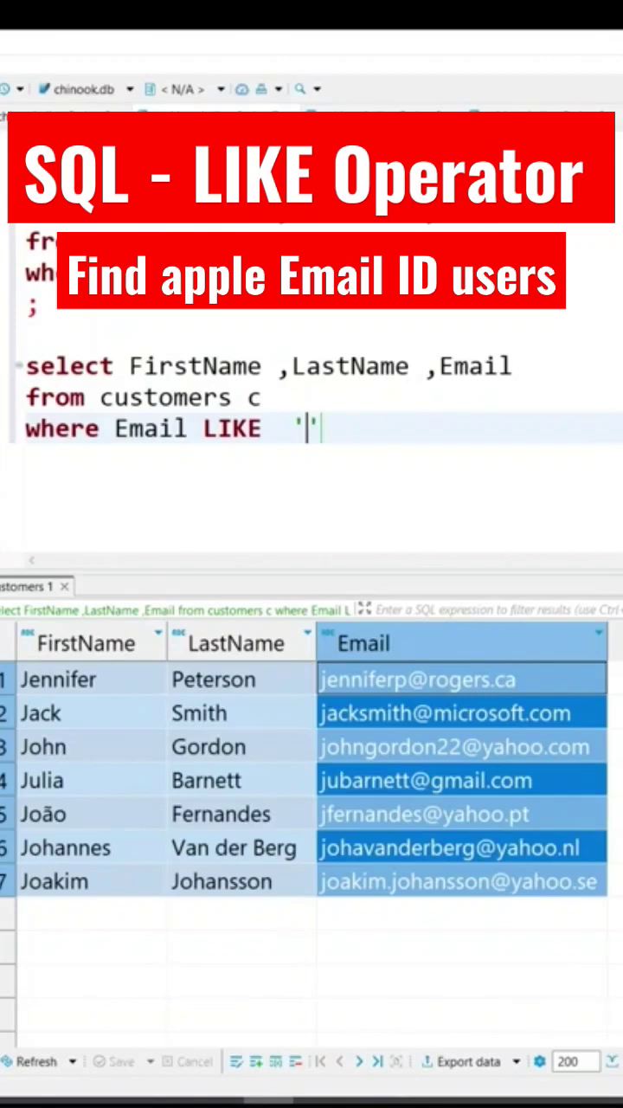
text(%)
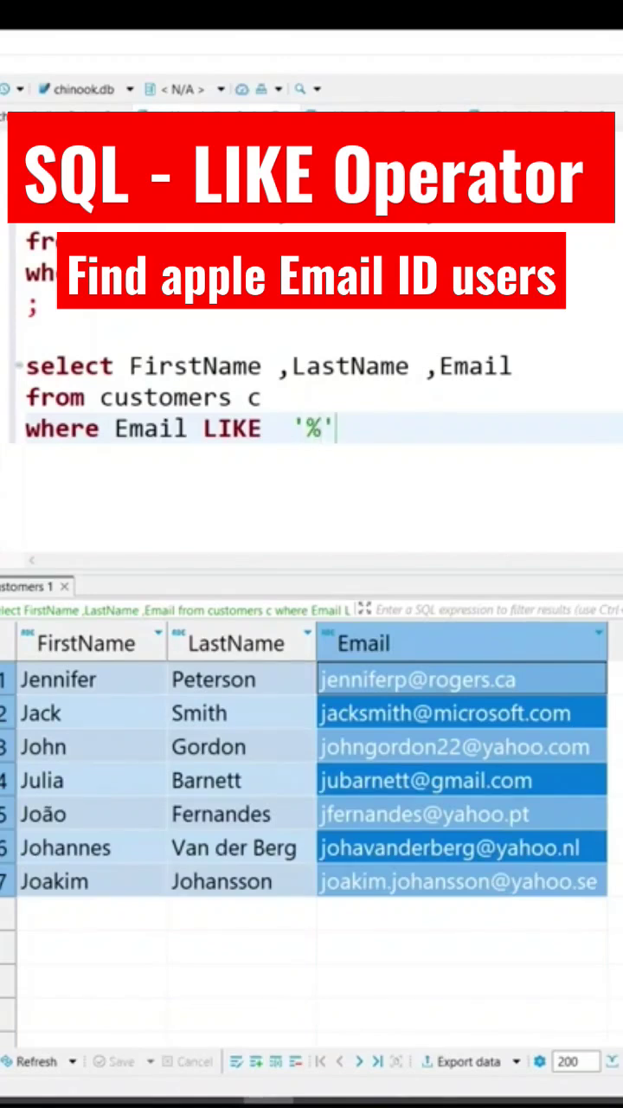
text(@)
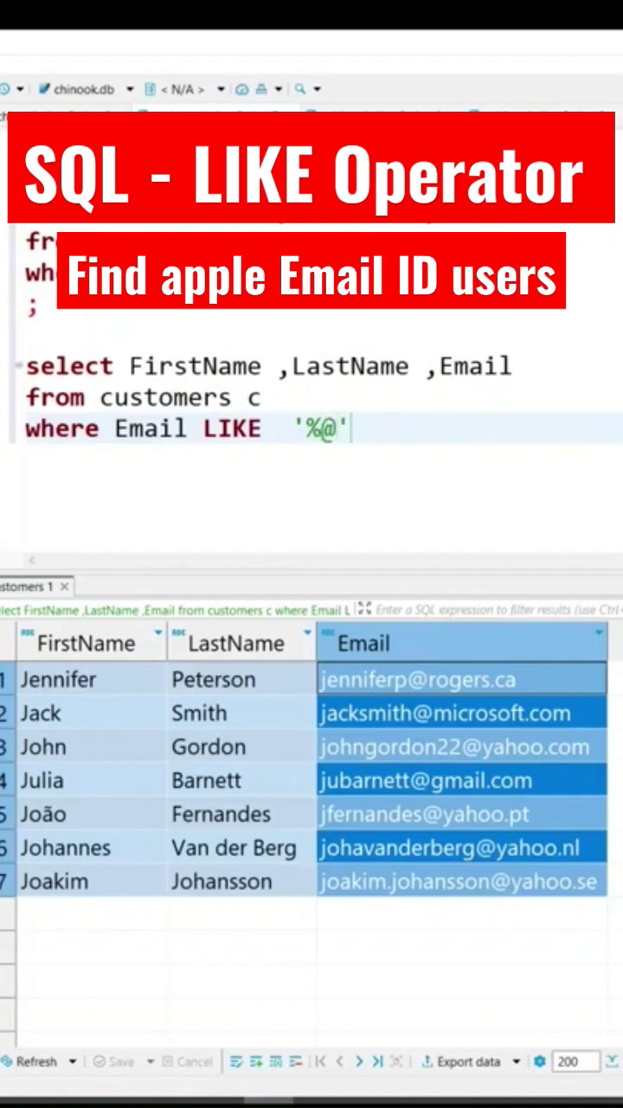
text(appl)
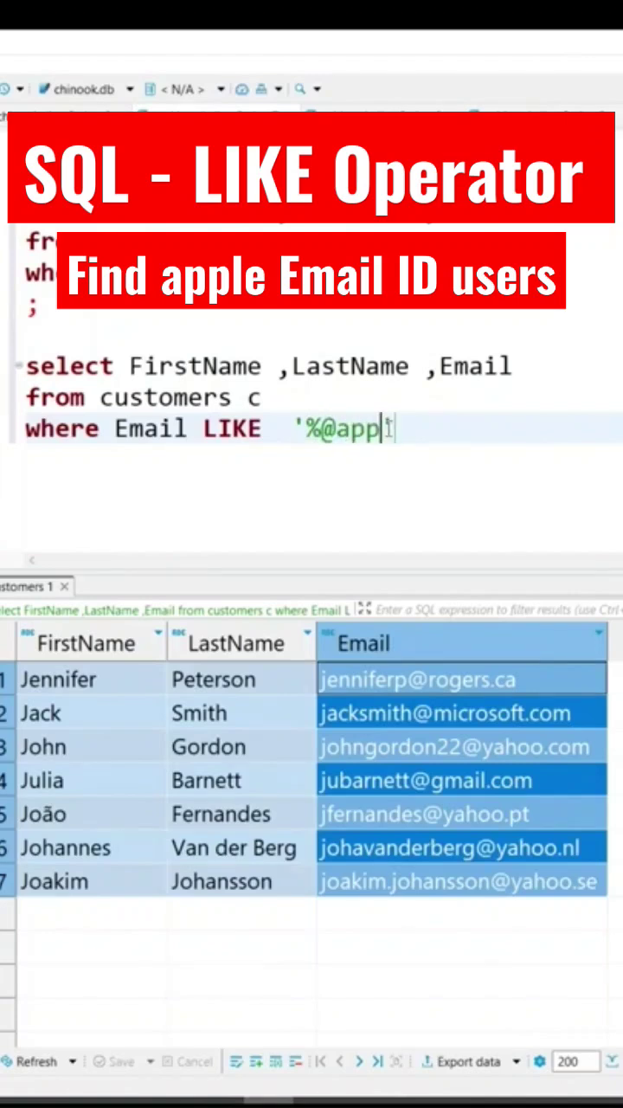
text(e')
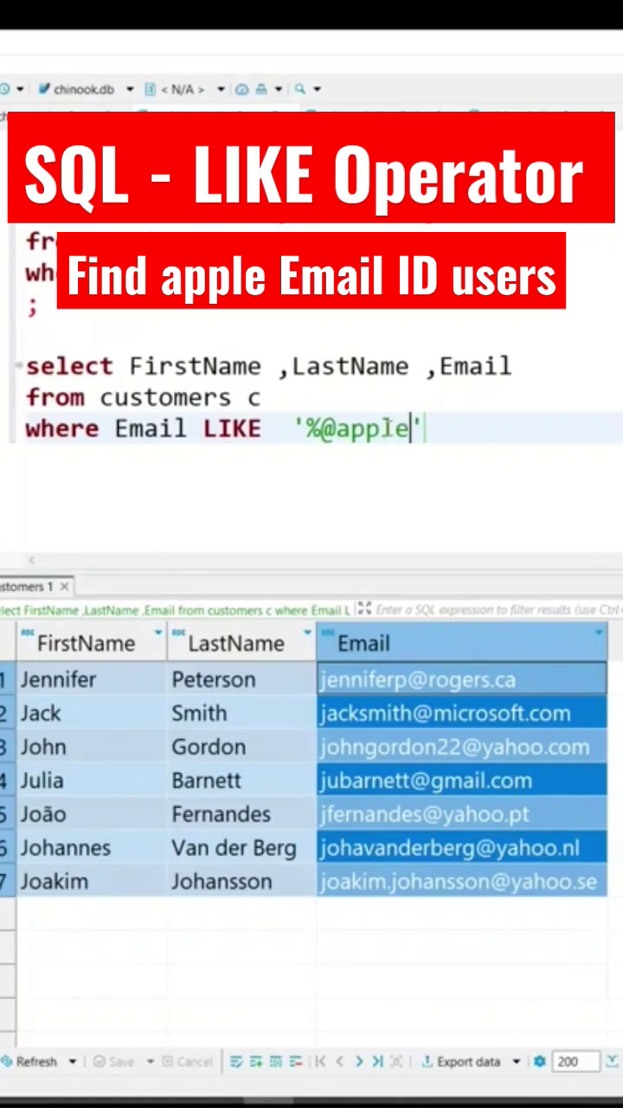
text(%)
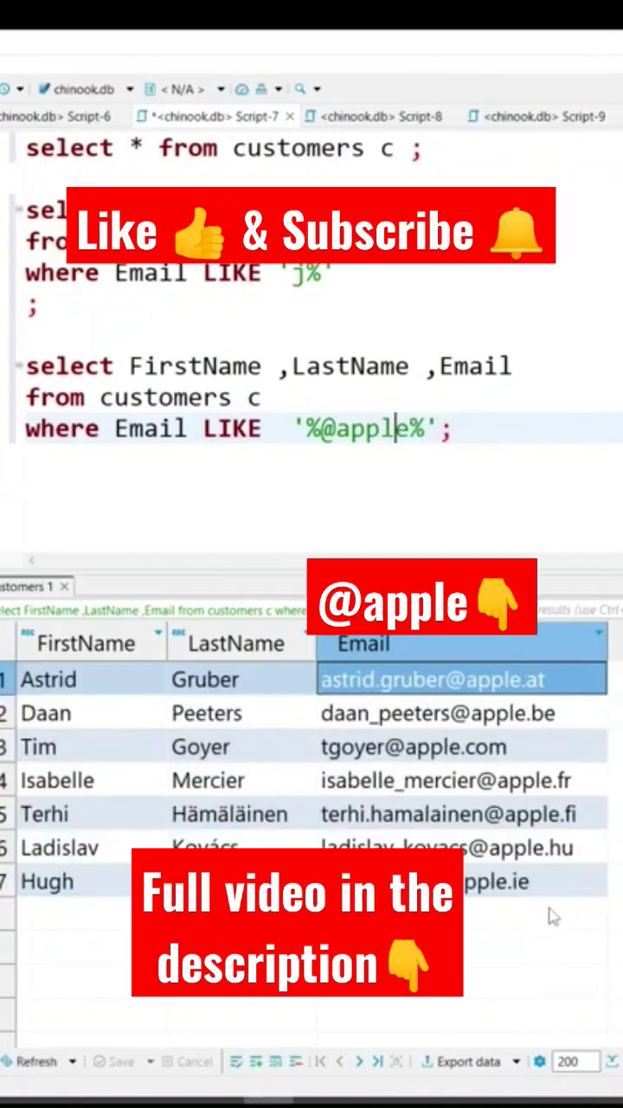
Select the apple email addresses in the results grid's Email column
drag(459, 679, 459, 746)
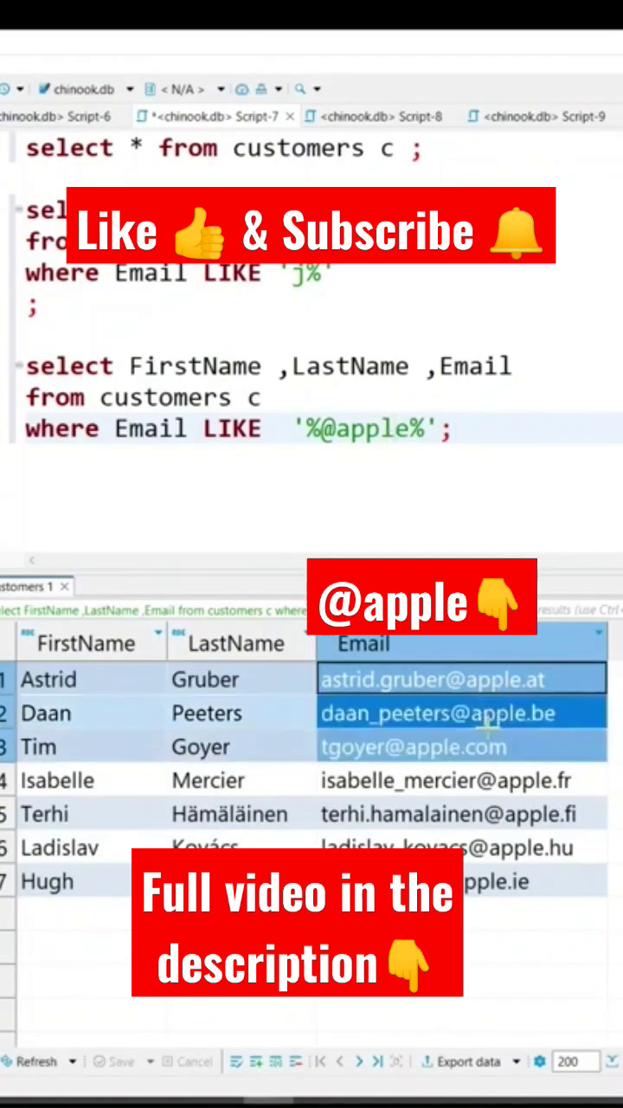